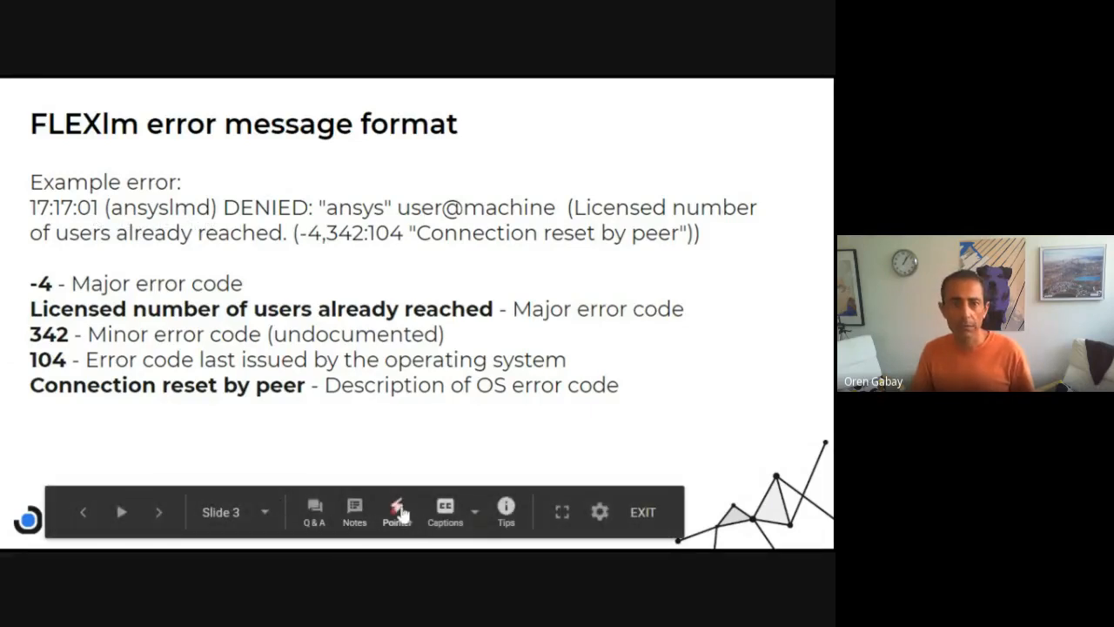
# Enable the laser pointer on the 'FLEXlm error message format' slide during the presentation.
pyautogui.click(396, 509)
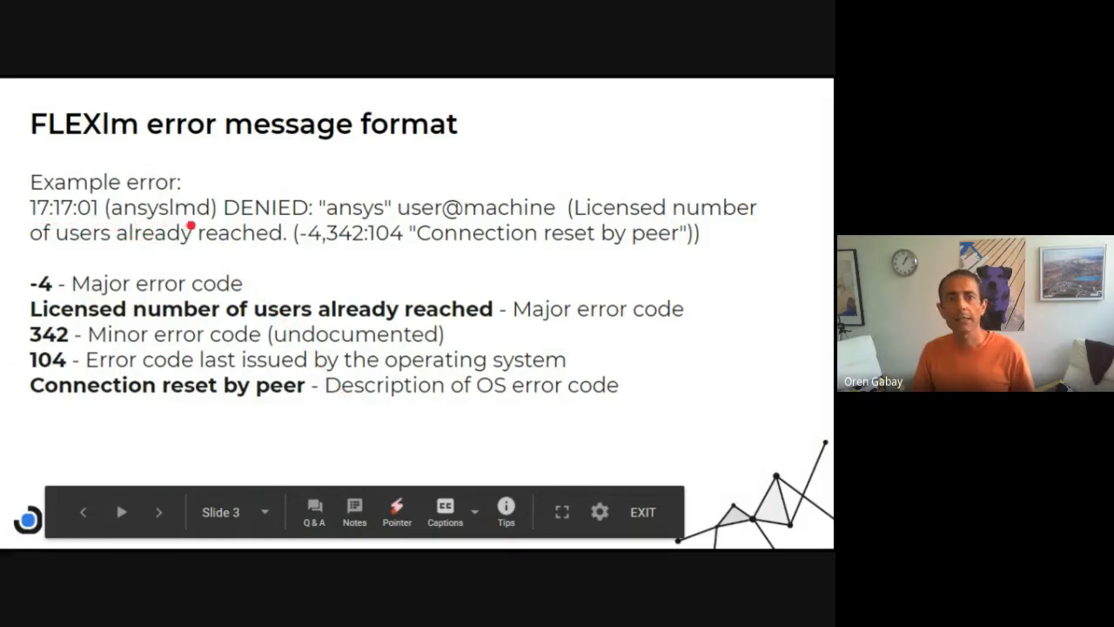
pyautogui.moveTo(80, 371)
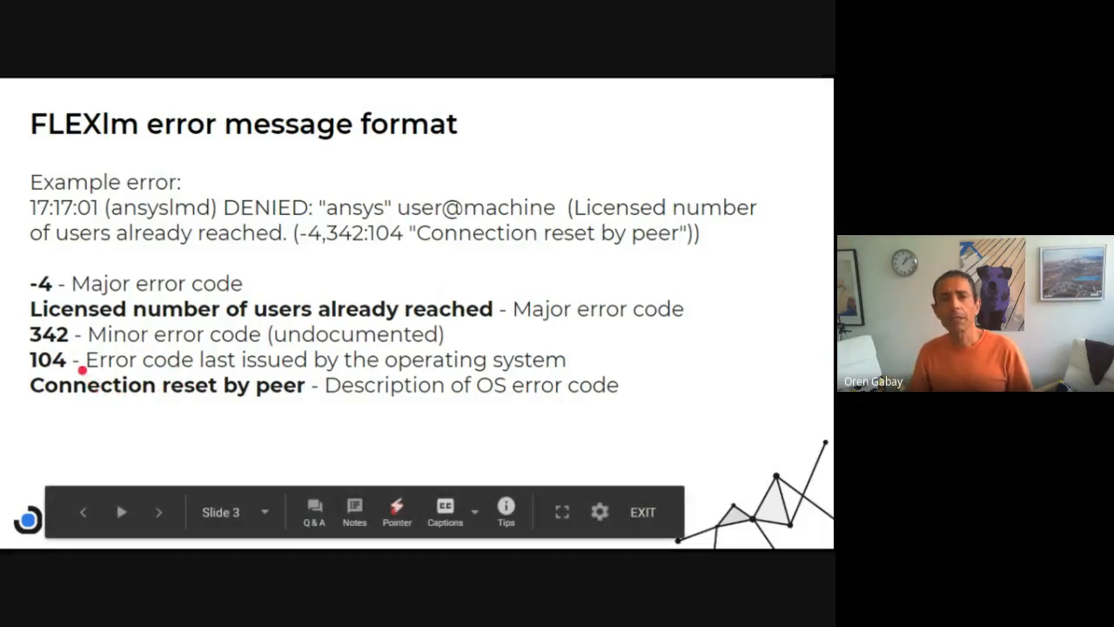
pyautogui.moveTo(178, 361)
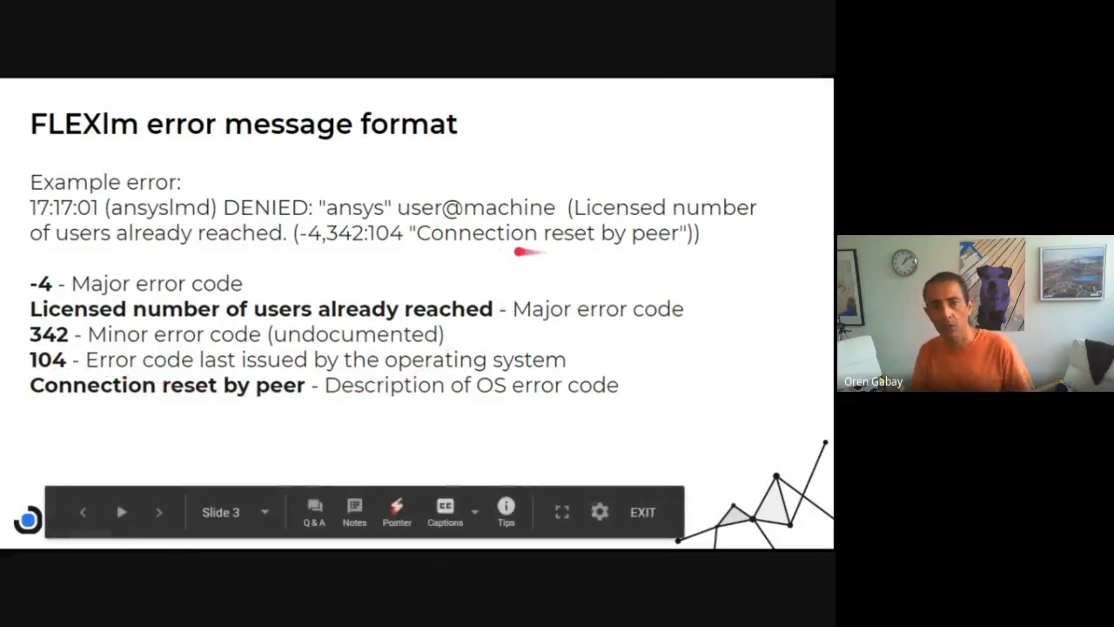
pyautogui.moveTo(619, 249)
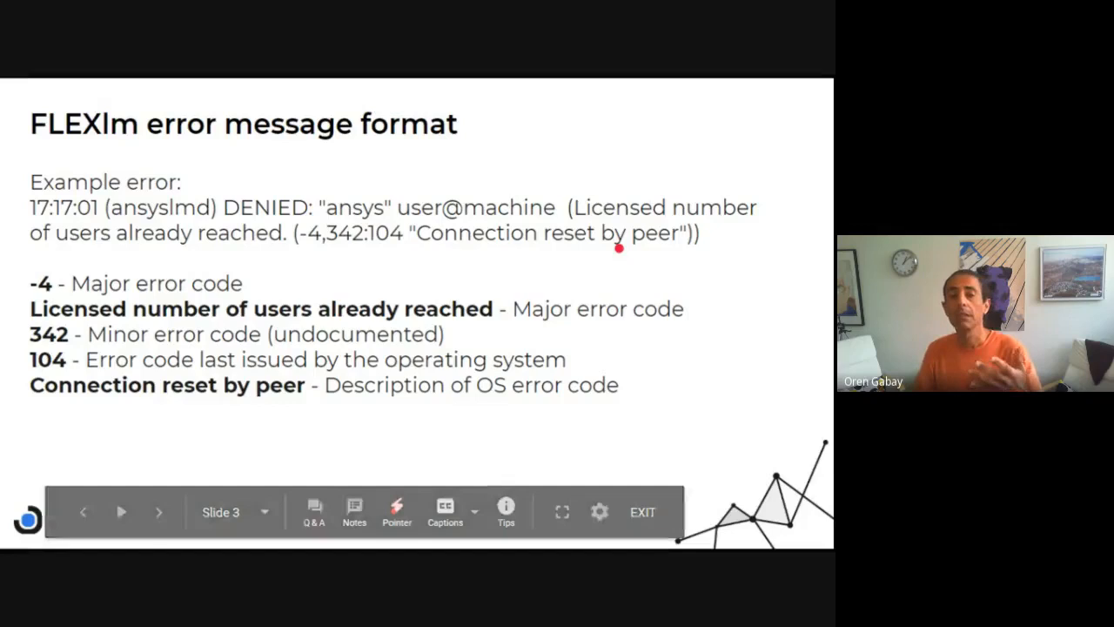
pyautogui.click(158, 512)
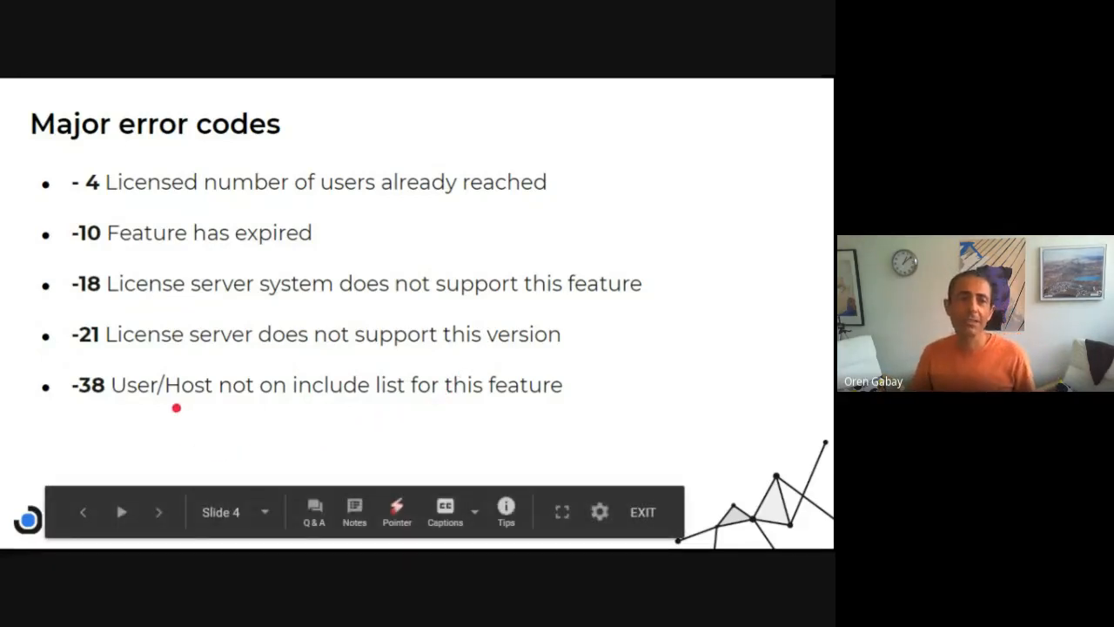
pyautogui.moveTo(330, 399)
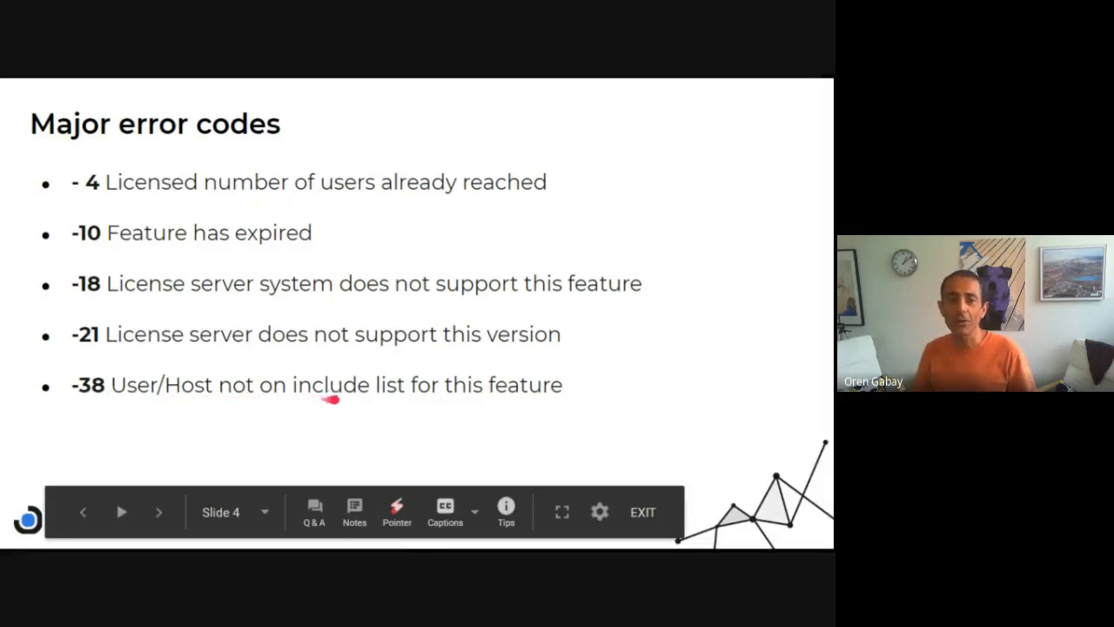
pyautogui.moveTo(331, 400); pyautogui.dragTo(531, 405)
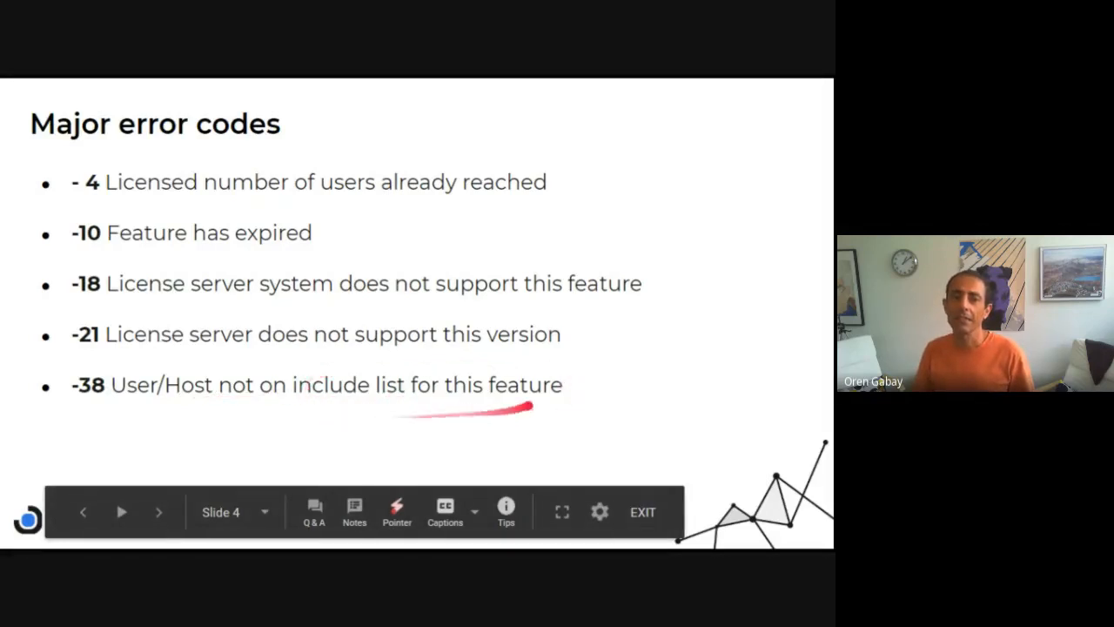